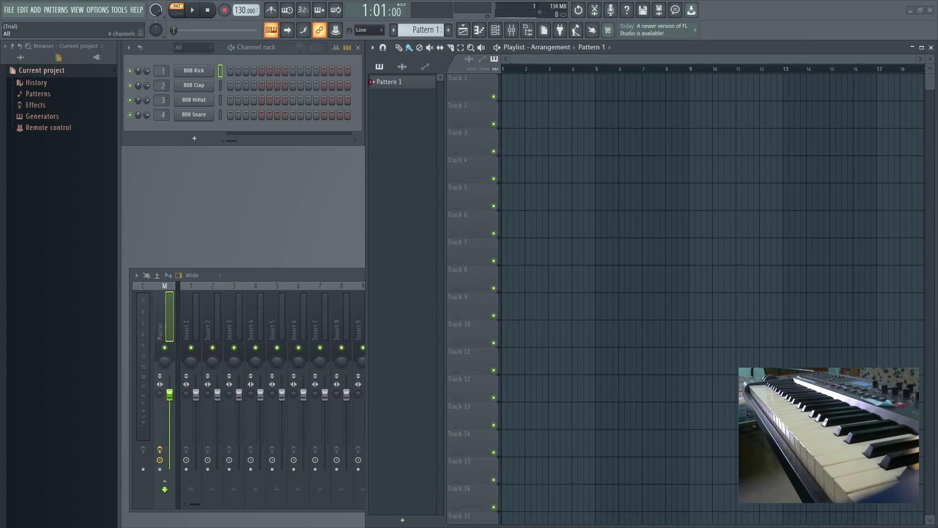
Add Fluid Chords as a new channel from the Add menu
left_click(30, 9)
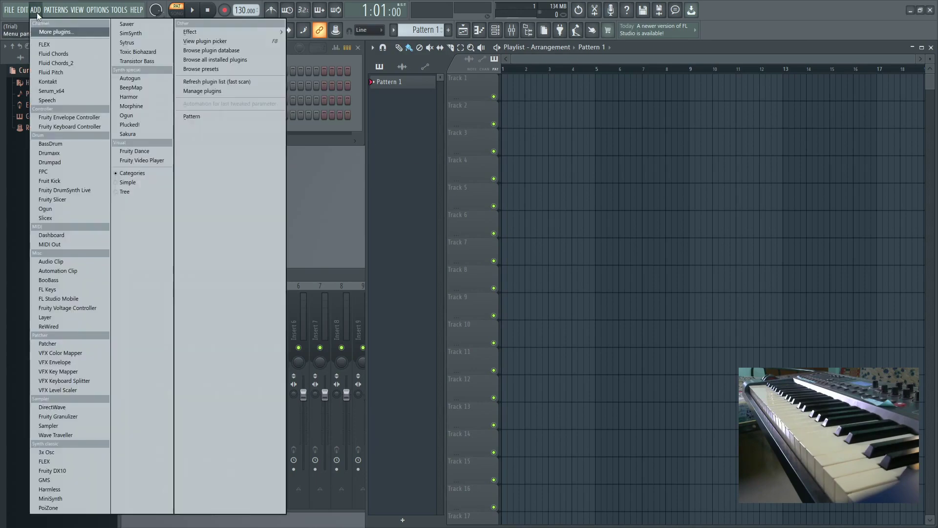
left_click(53, 52)
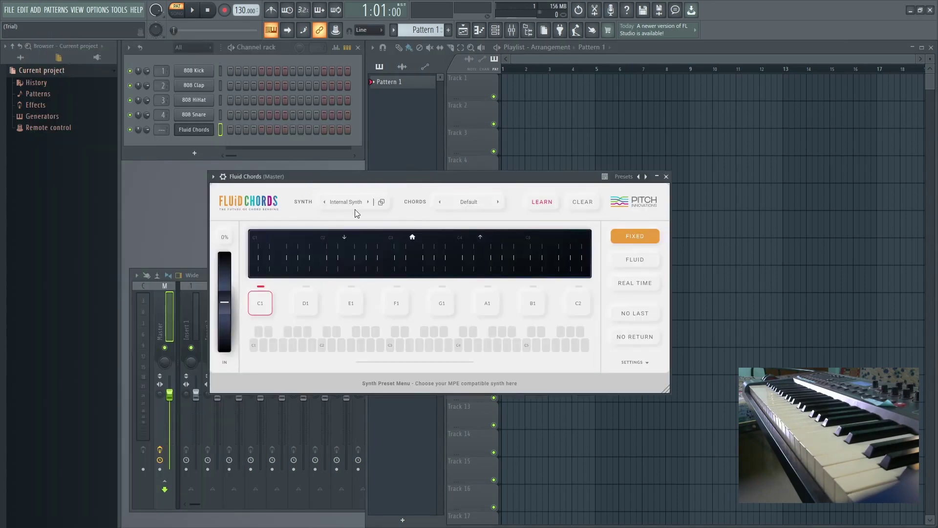
Set Fluid Chords' synth to the Surge XT Crystal Fluid sound
left_click(346, 201)
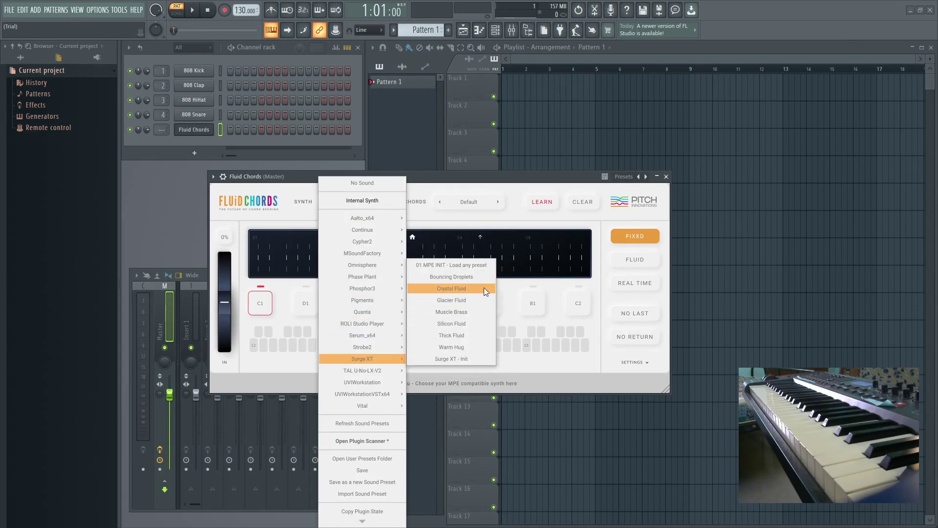
left_click(452, 288)
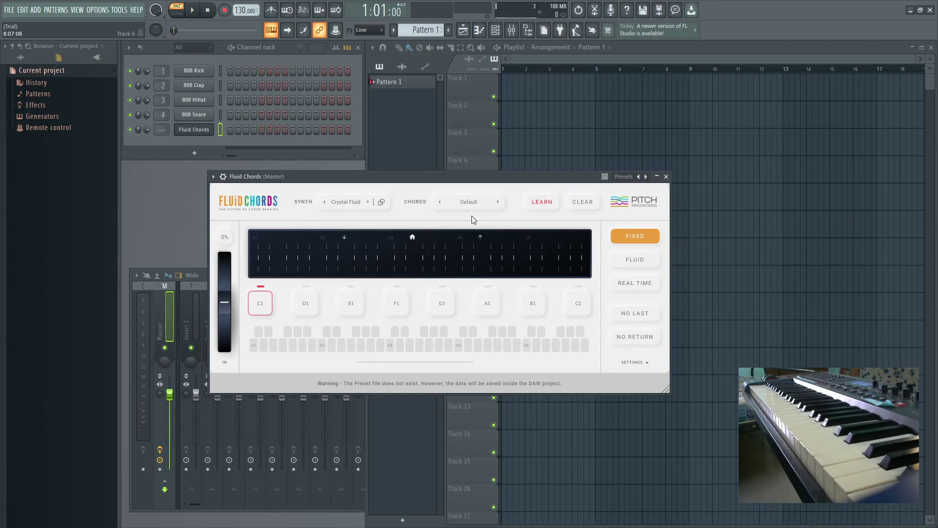
mouse_move(500, 203)
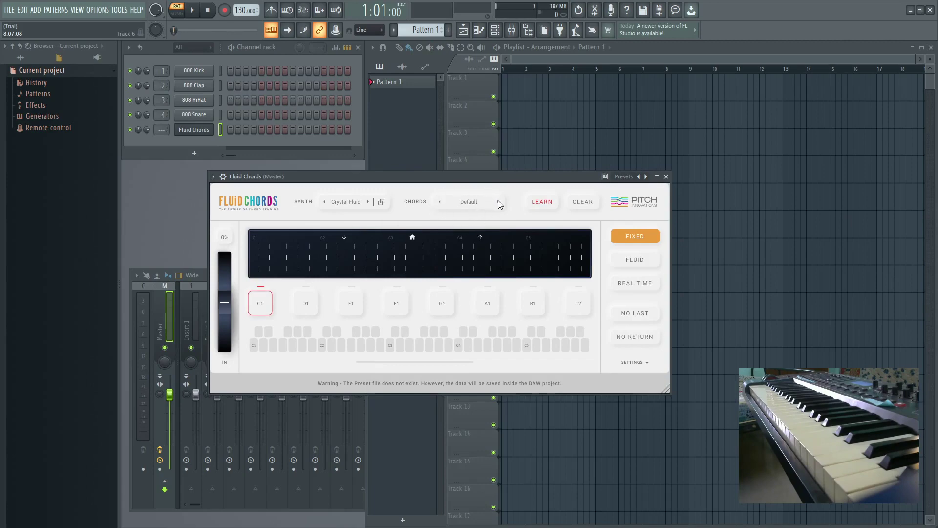
Load a chord preset (Gmaj9/D, Emin7, Bmin7...) onto the Fluid Chords pads
left_click(497, 201)
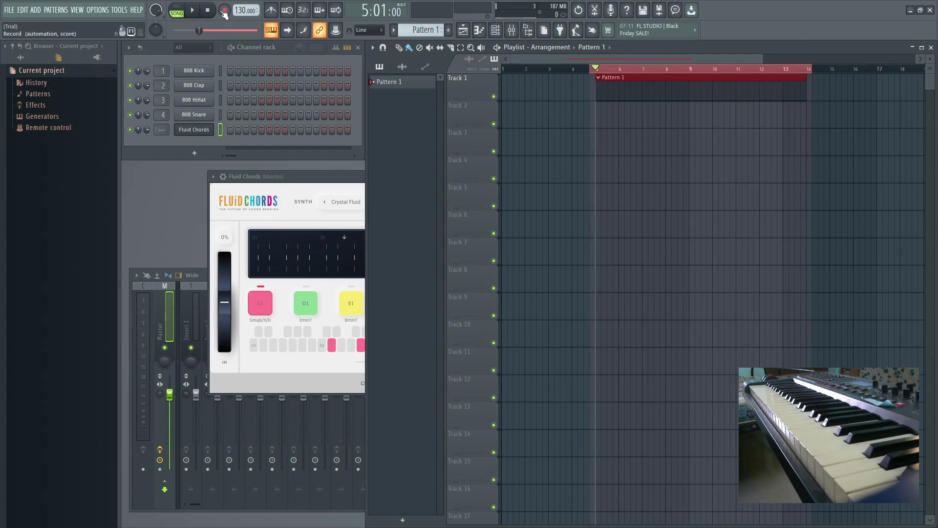
Start recording into the playlist with Notes and automation selected
left_click(221, 10)
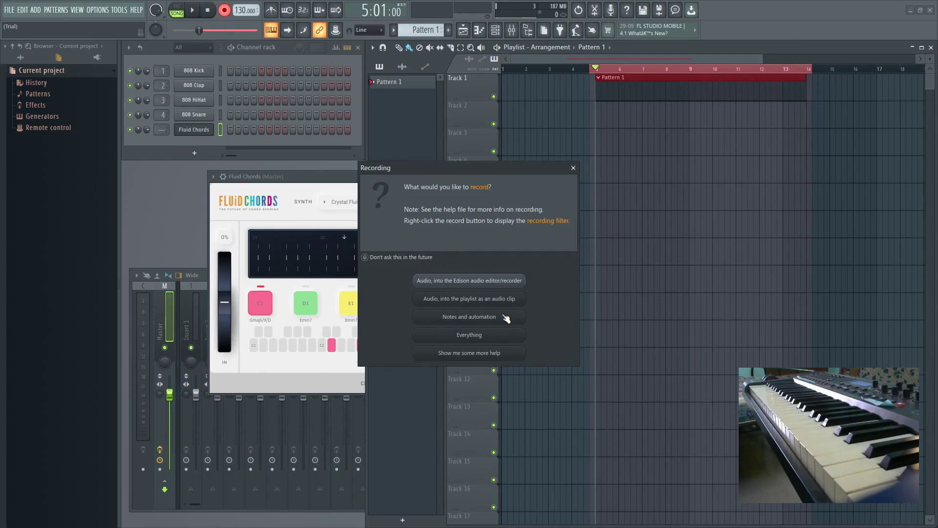
left_click(469, 317)
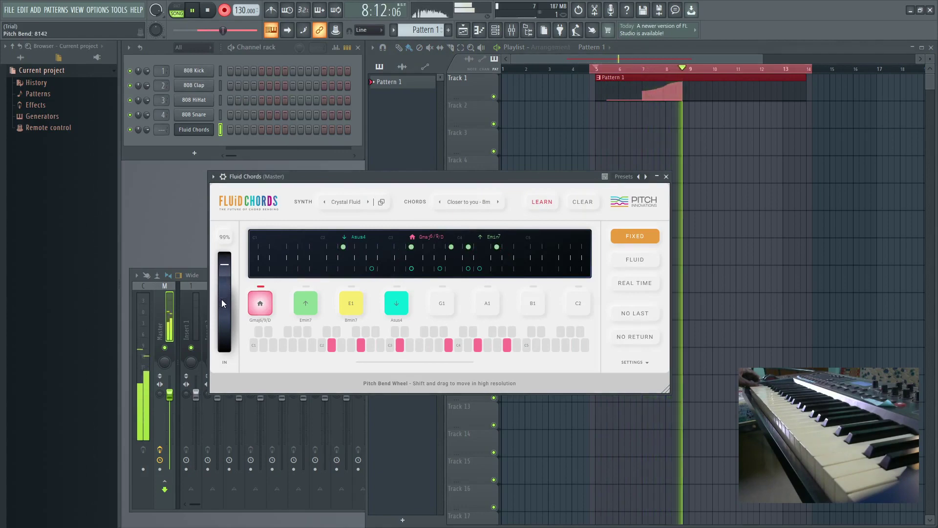
Bend the chords upward with the pitch wheel while the take records
left_click_drag(225, 263, 224, 305)
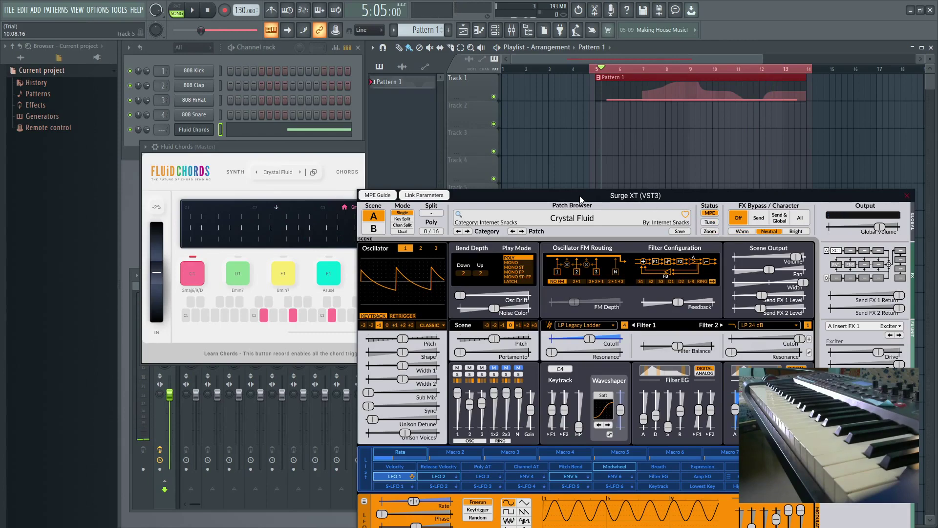
Move the Surge XT editor window up and to the left
left_click(394, 467)
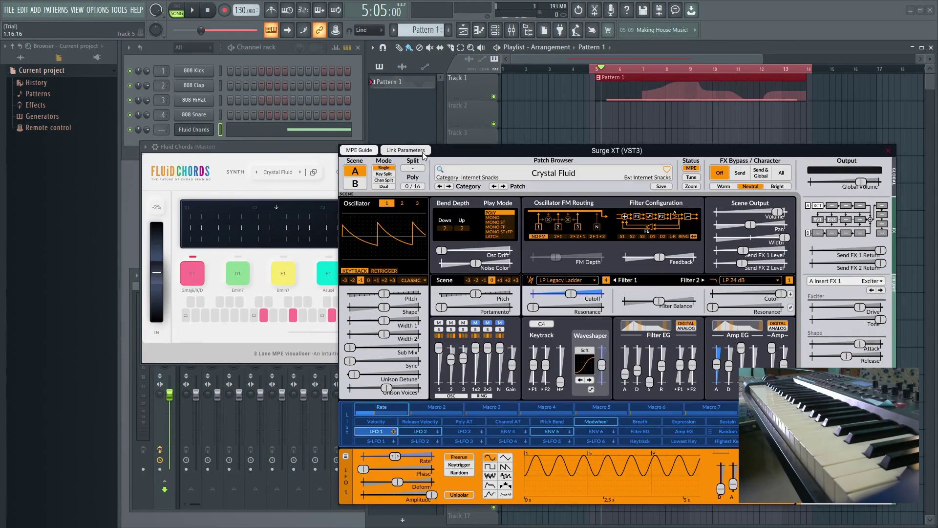
Clear all Surge XT parameter links, then learn a Surge control as Synth Param 2
left_click(405, 151)
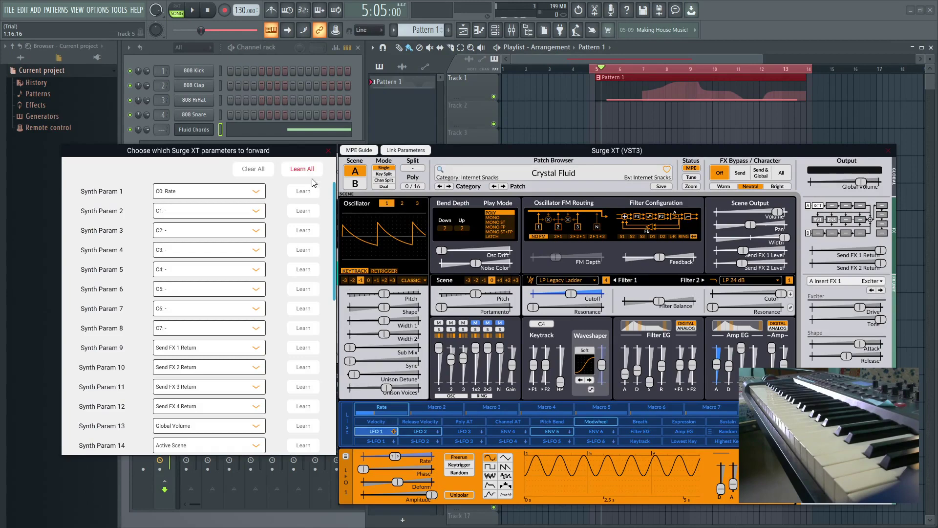
mouse_move(251, 171)
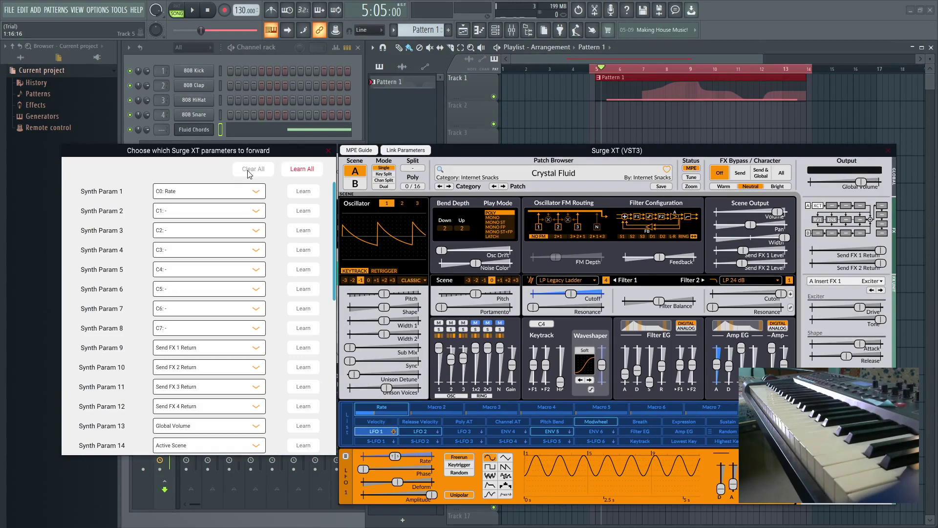
left_click(252, 169)
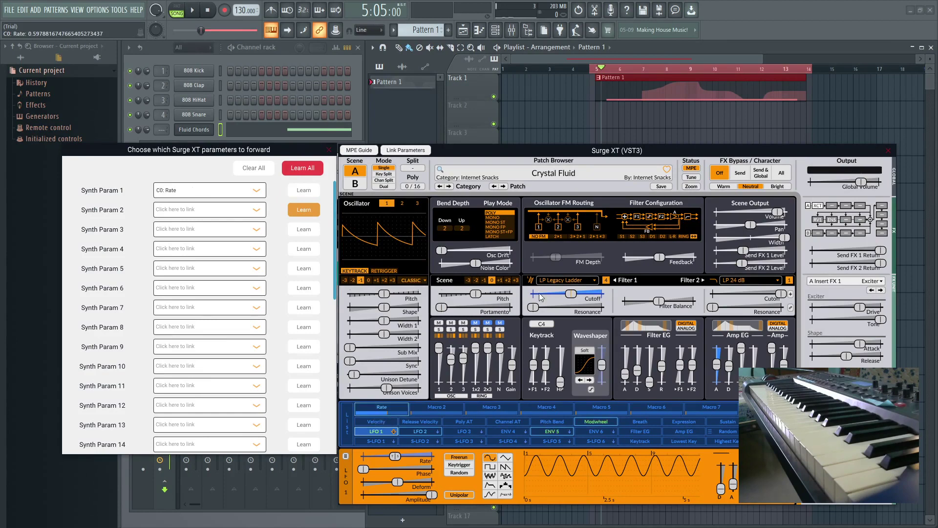
left_click(563, 293)
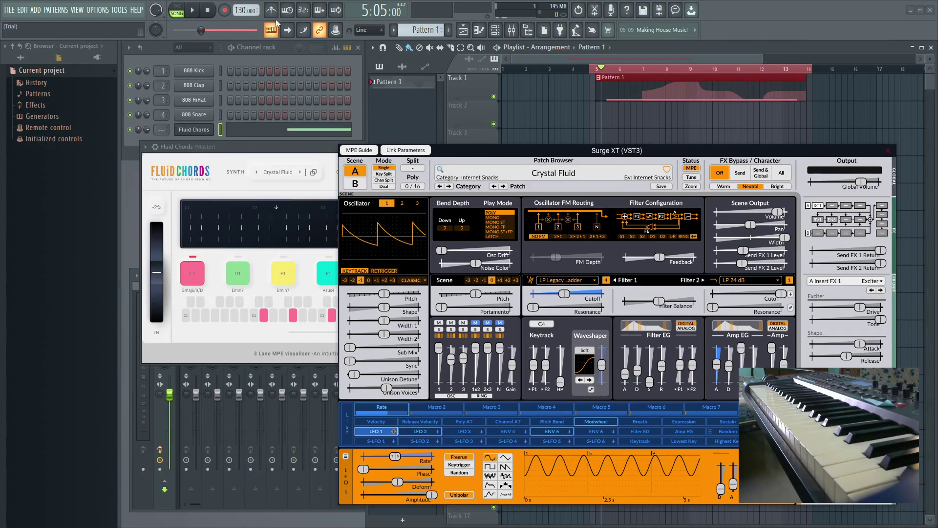
Record another take while raising Surge XT's LFO 1 Rate
left_click(221, 8)
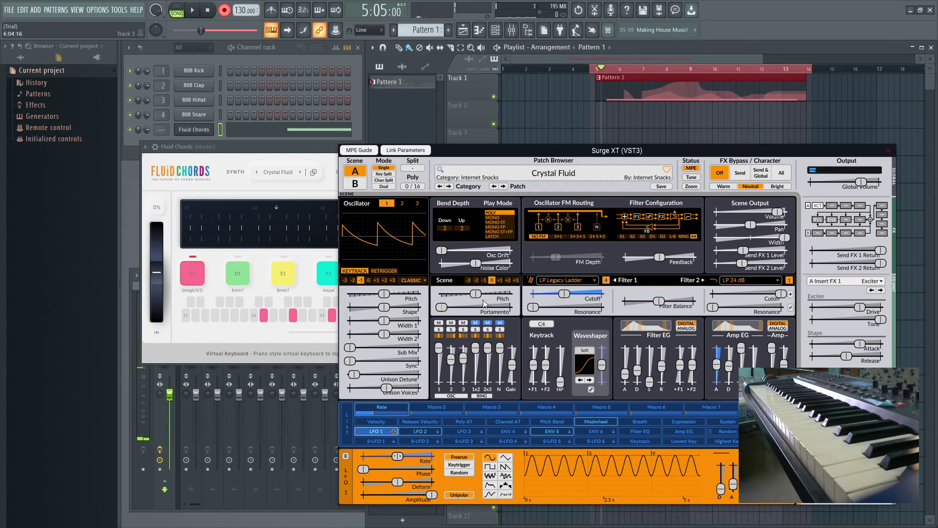
Record a chord bend that sweeps the linked Surge XT Filter 1 cutoff up to about 1287 Hz
left_click(193, 10)
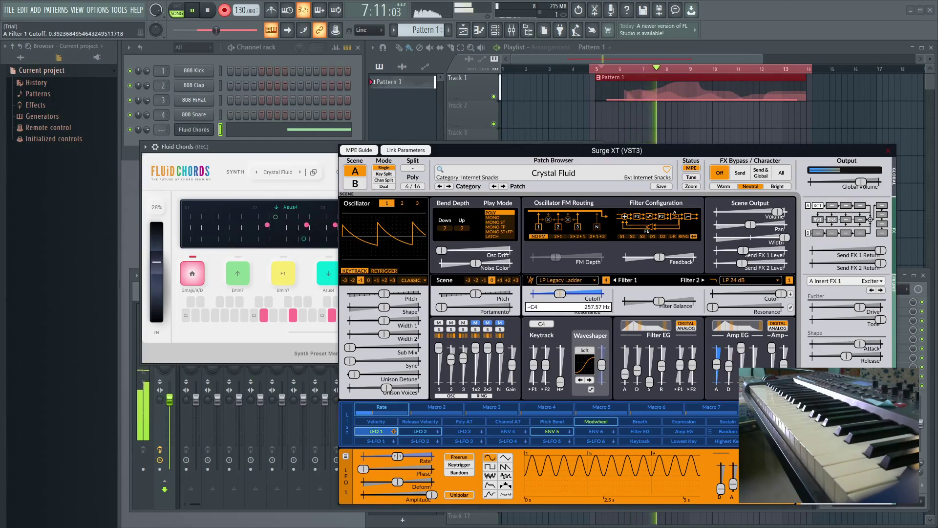
left_click_drag(559, 293, 575, 294)
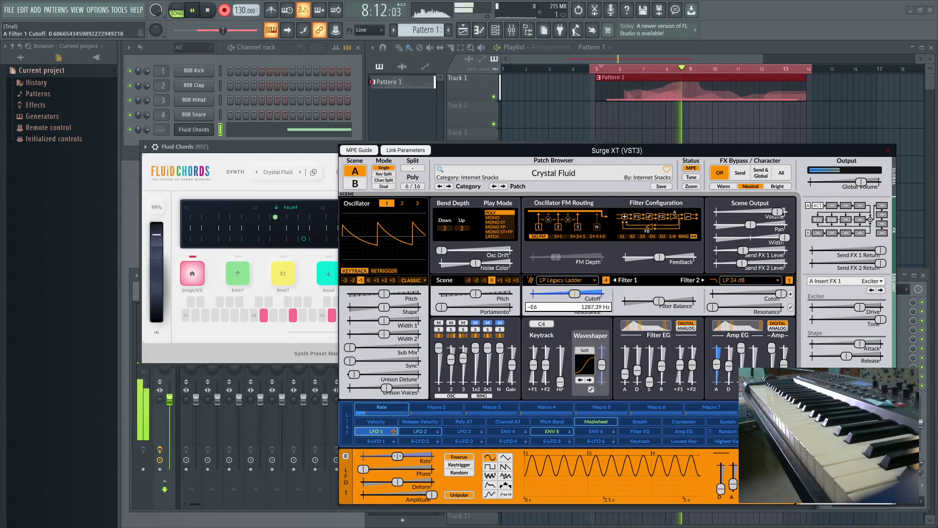